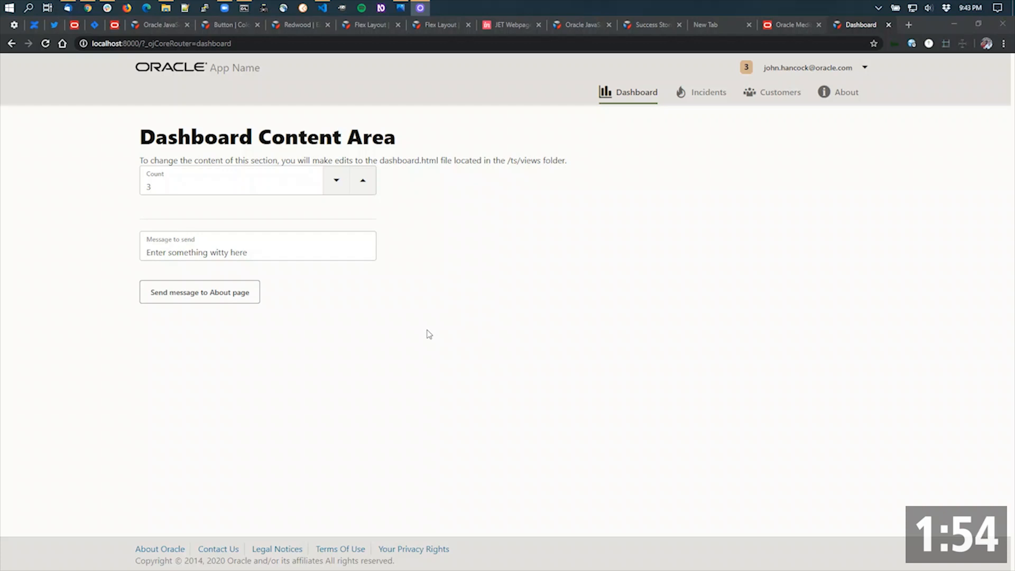
mouse_move(374, 316)
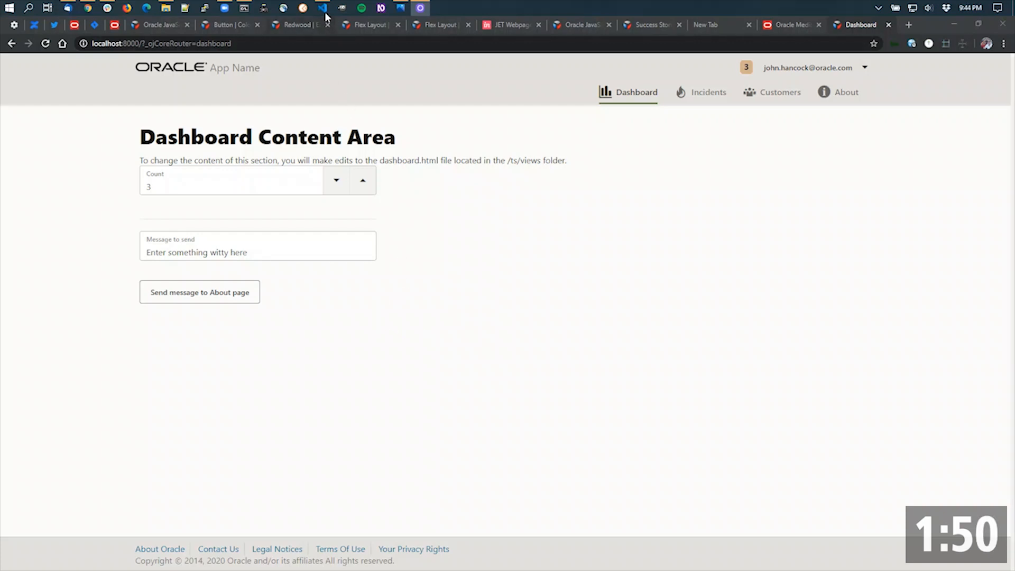
- Switch from the Chrome dashboard to the Visual Studio Code window
click(322, 7)
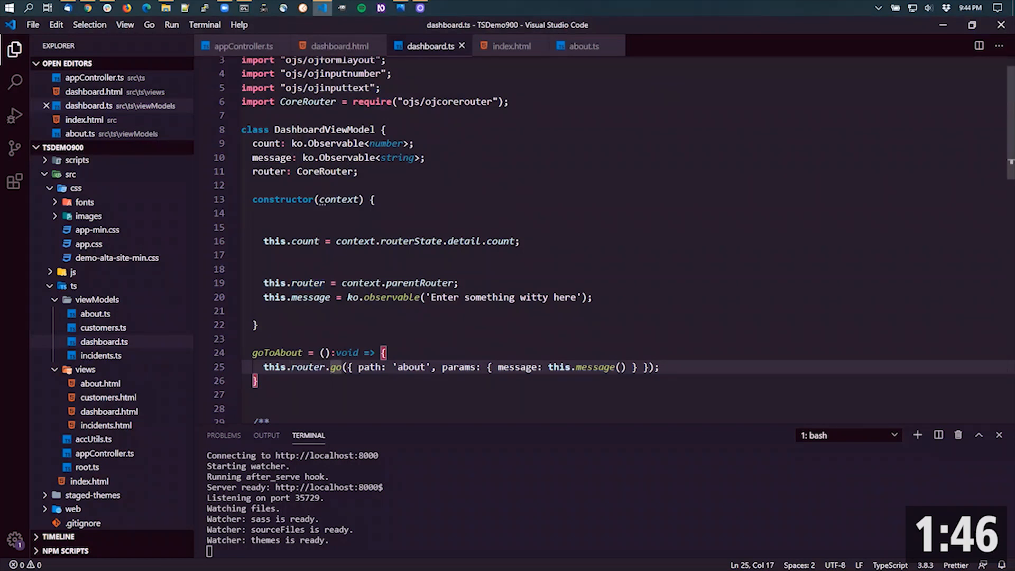
double_click(459, 366)
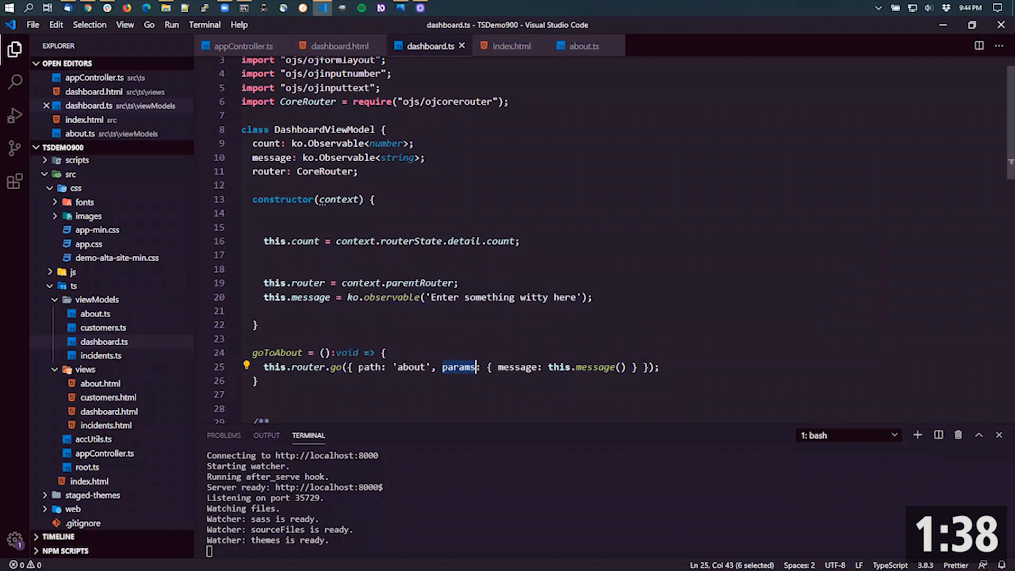
double_click(370, 367)
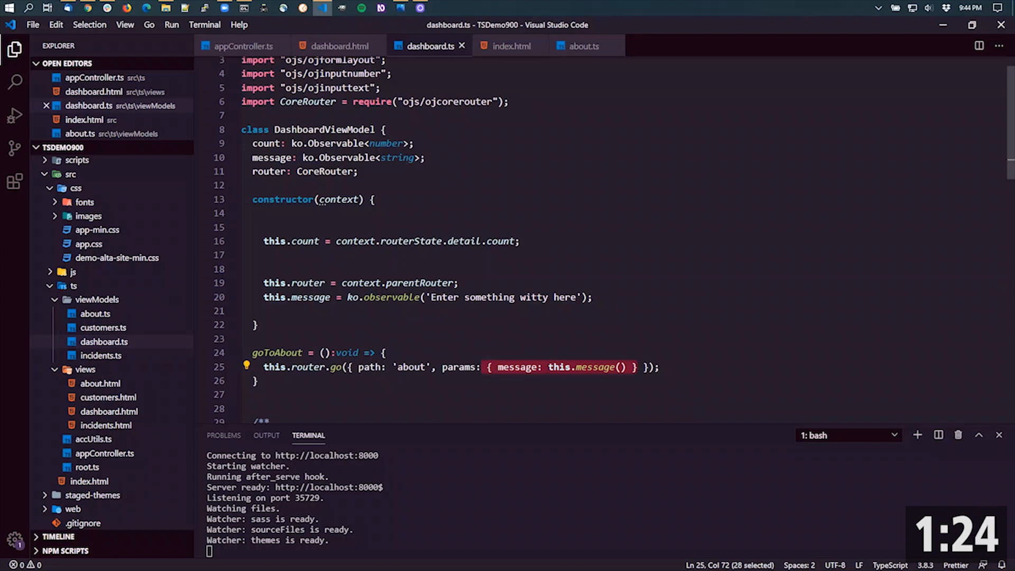
double_click(458, 367)
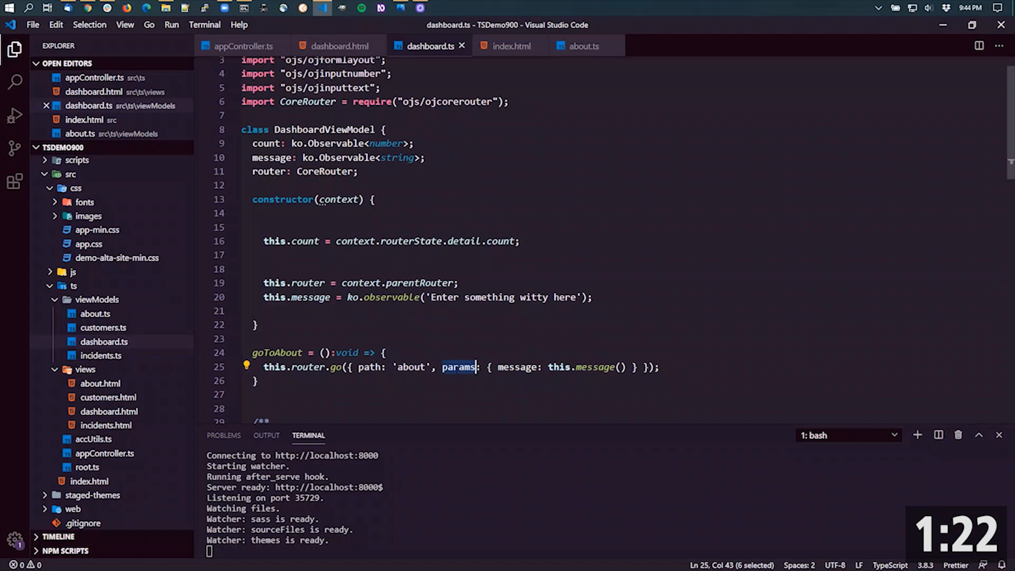
mouse_move(457, 367)
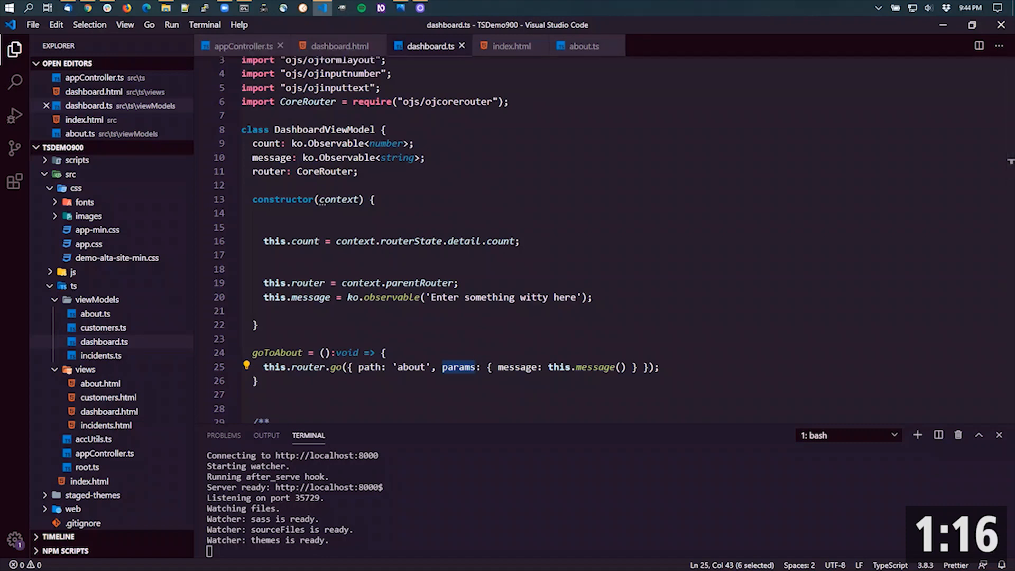
- Review the count observable in appController.ts navData and its badge binding in index.html
click(242, 46)
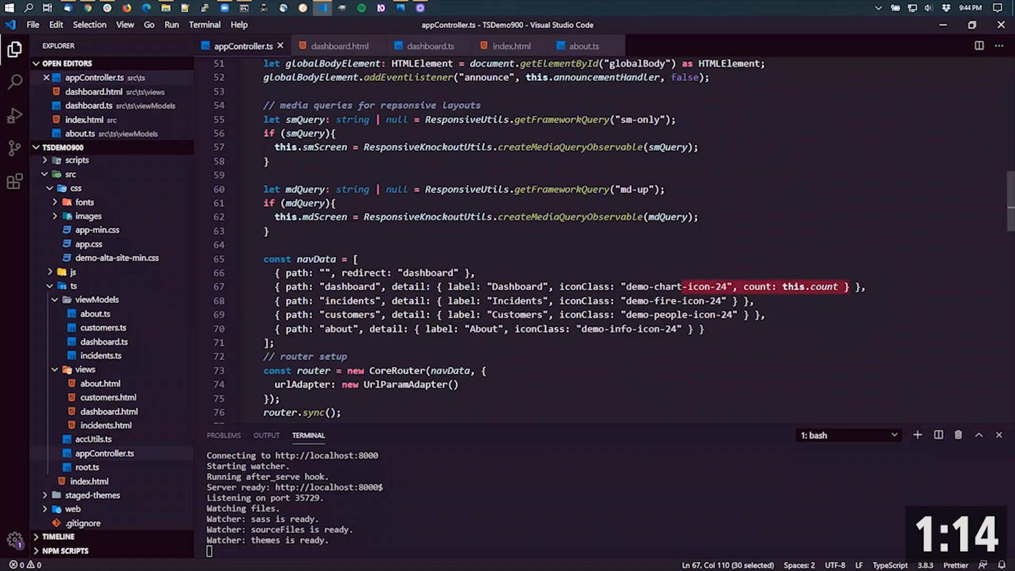
scroll(up, 3)
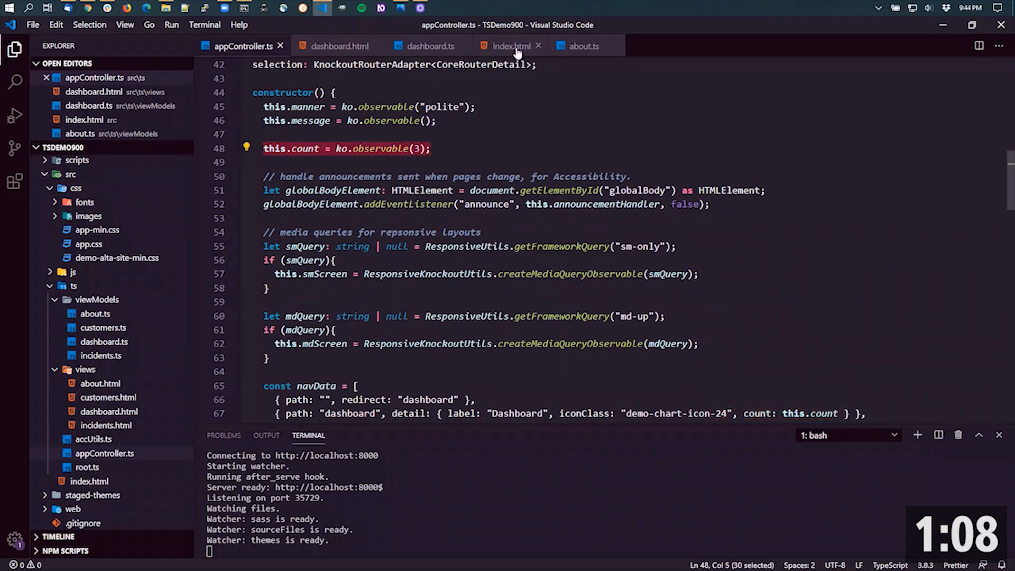
click(510, 46)
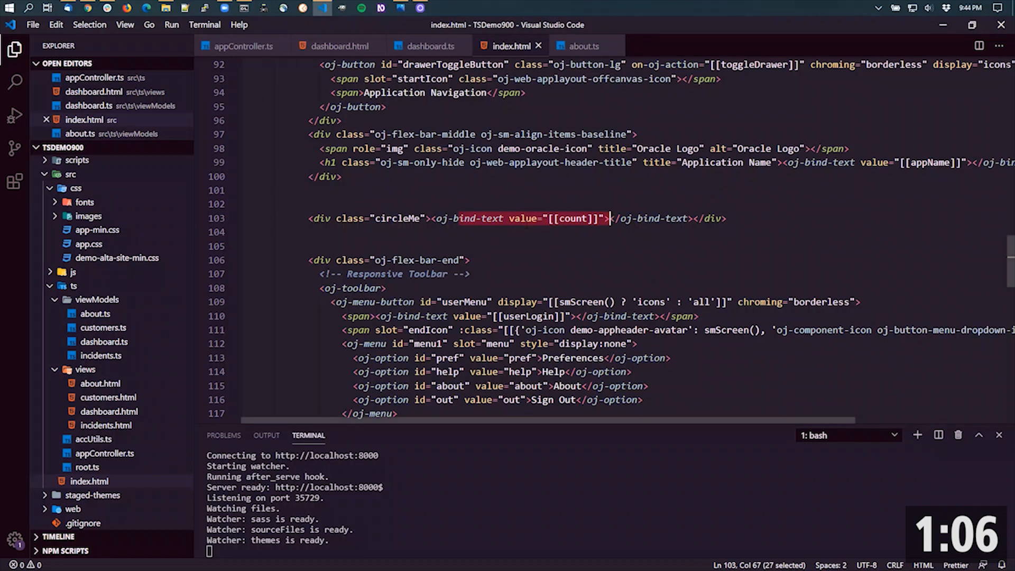
mouse_move(467, 218)
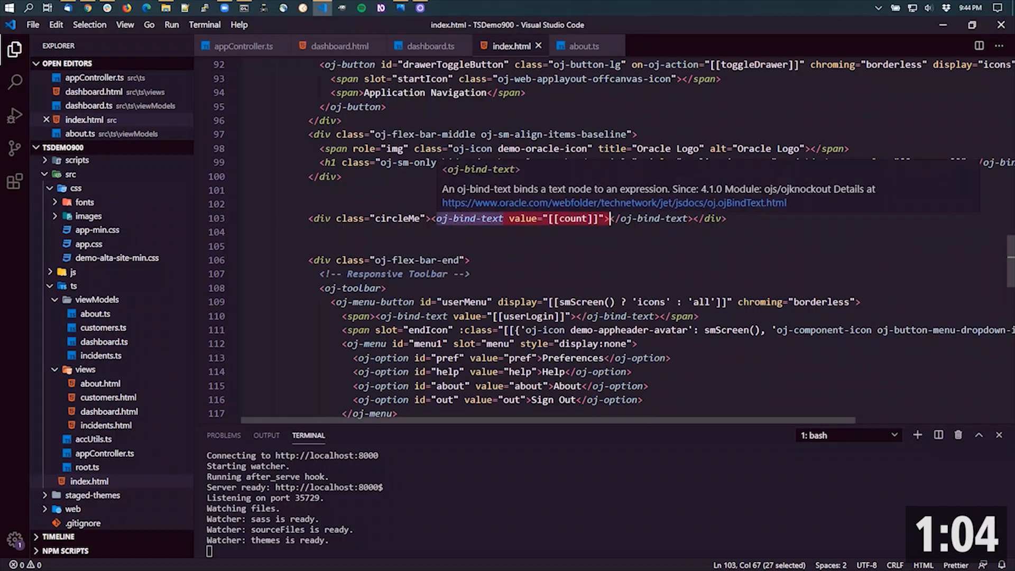
click(241, 46)
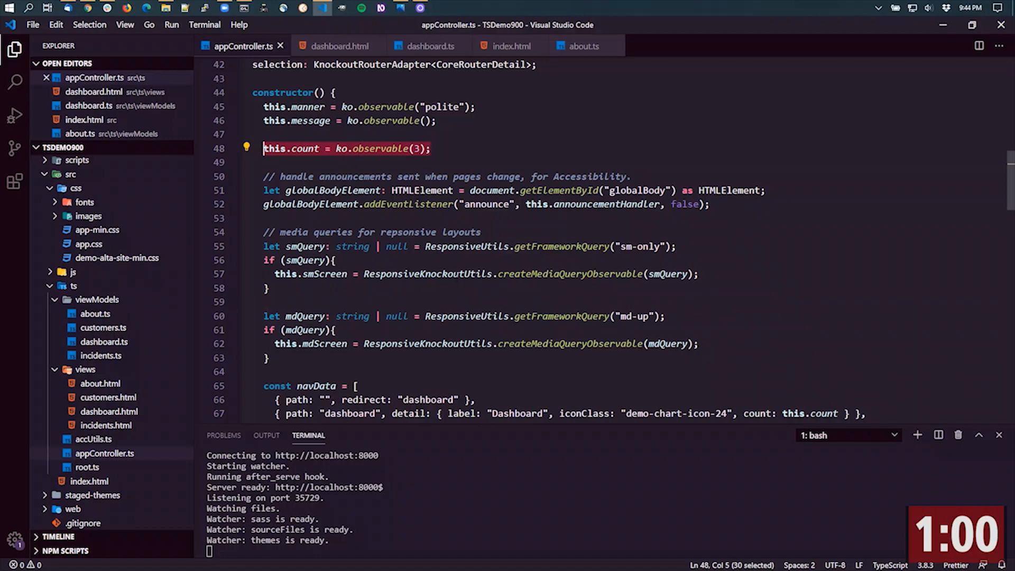
scroll(down, 3)
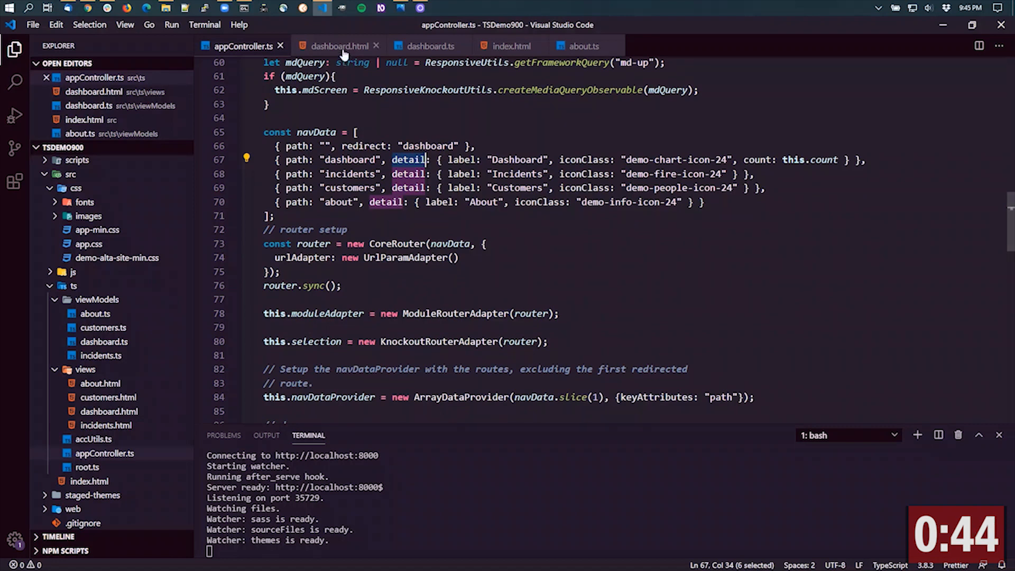
- Highlight the count assignment from router state detail in dashboard.ts, then return to Chrome
click(427, 46)
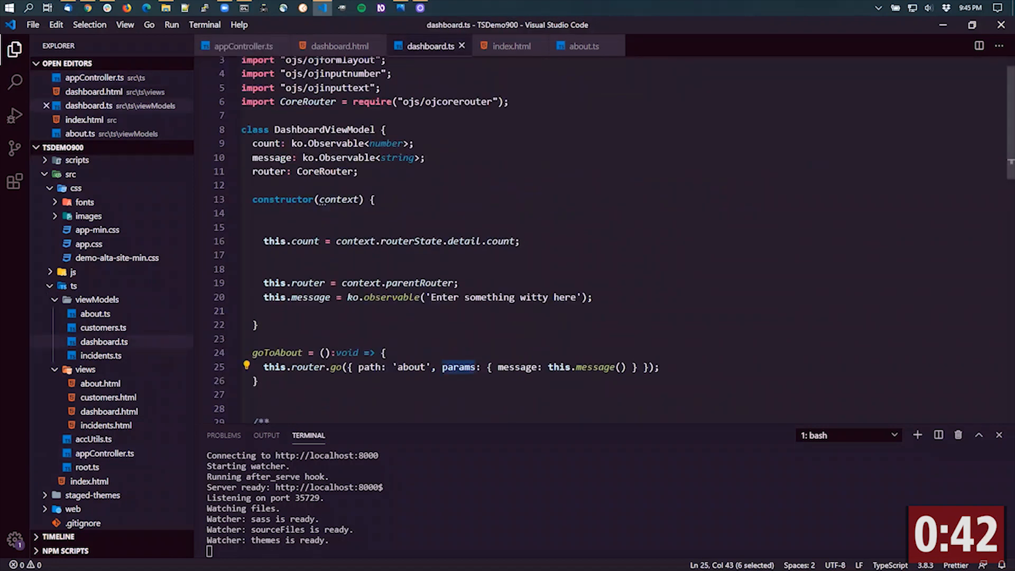
scroll(up, 3)
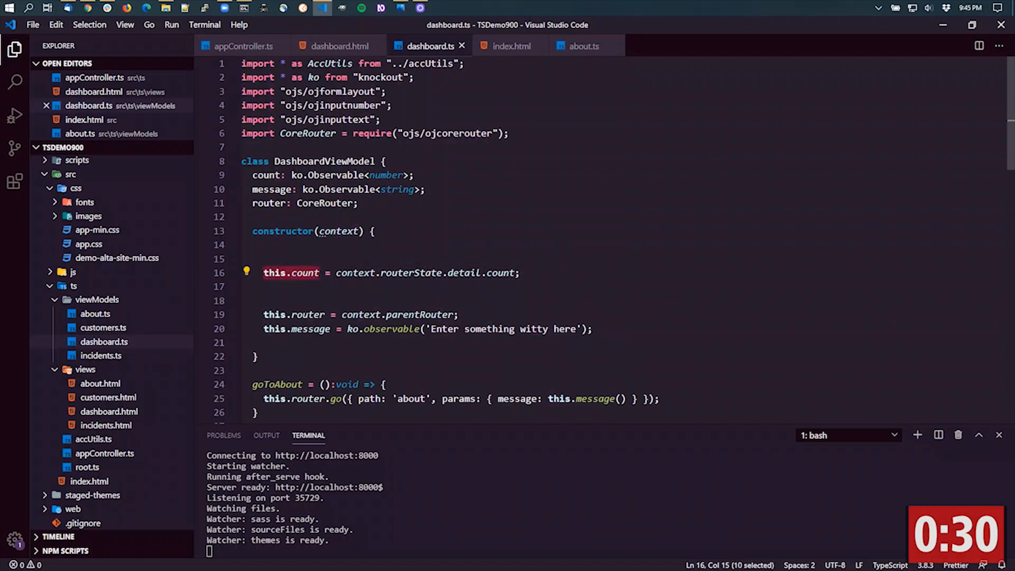
double_click(504, 272)
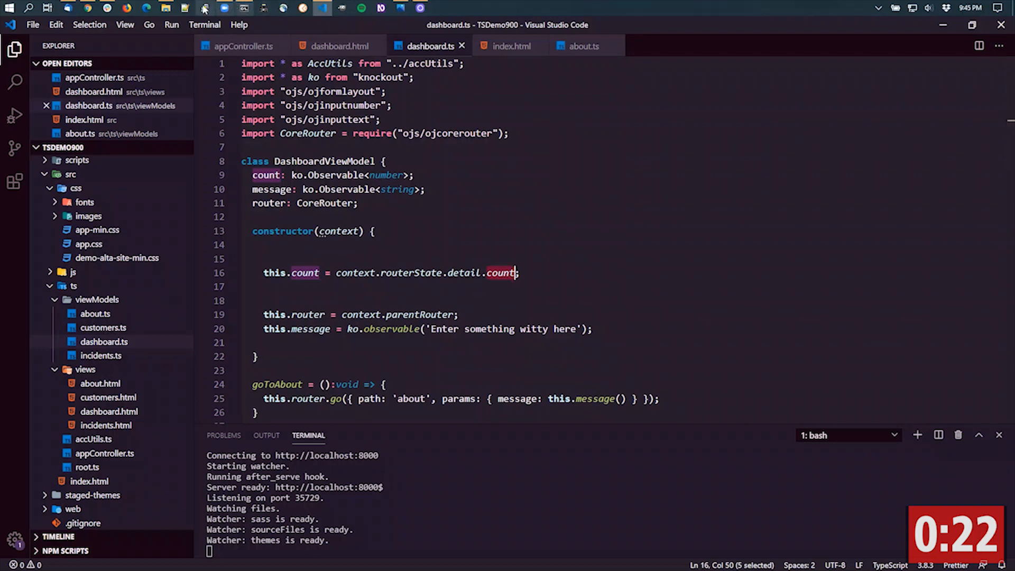
click(87, 8)
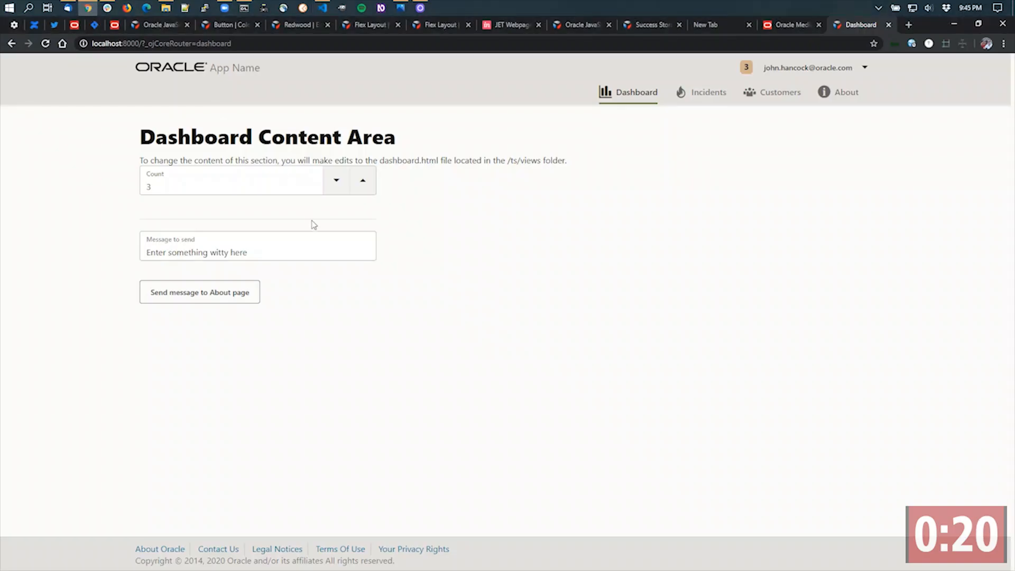
click(230, 187)
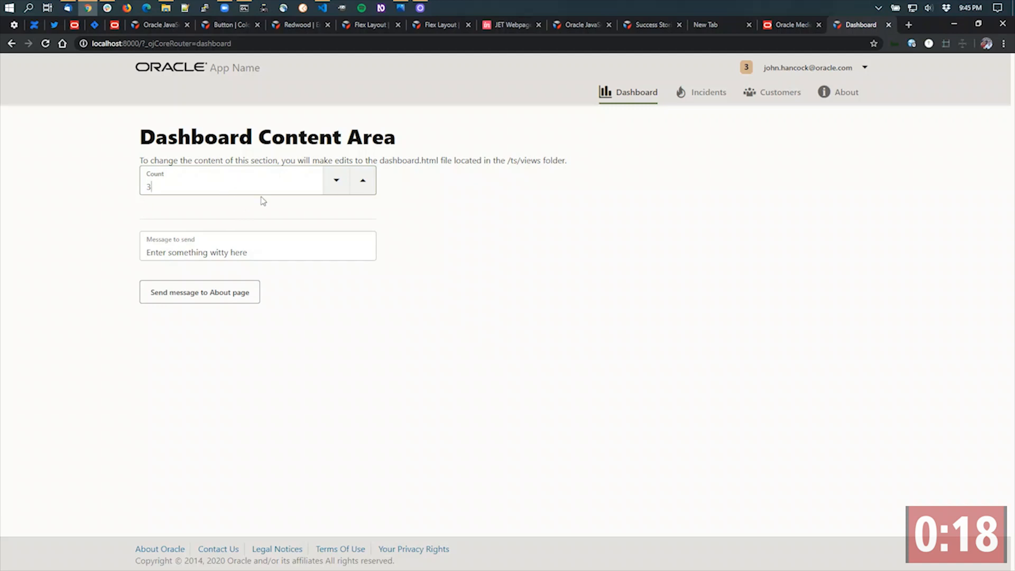
mouse_move(741, 84)
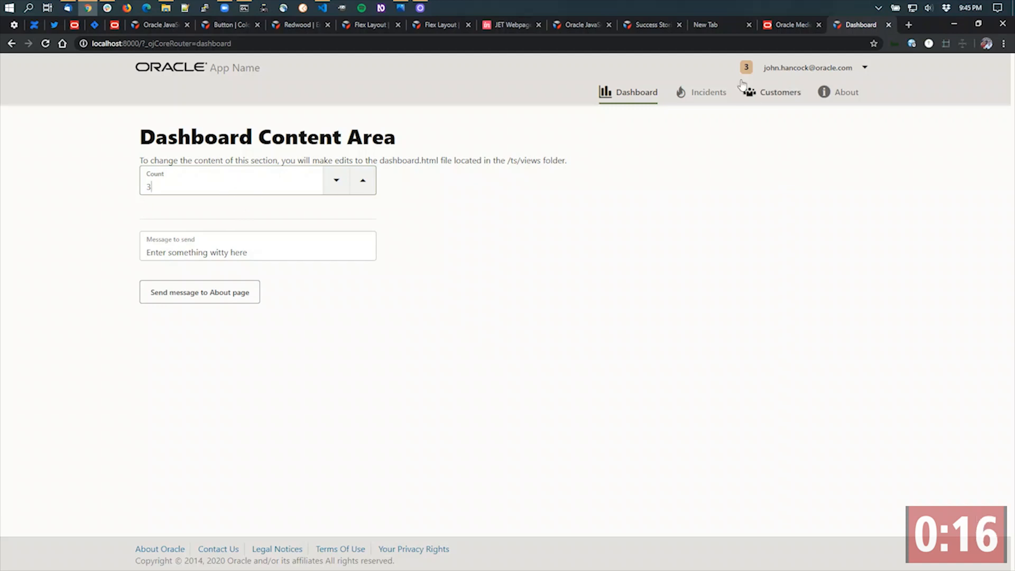
mouse_move(773, 72)
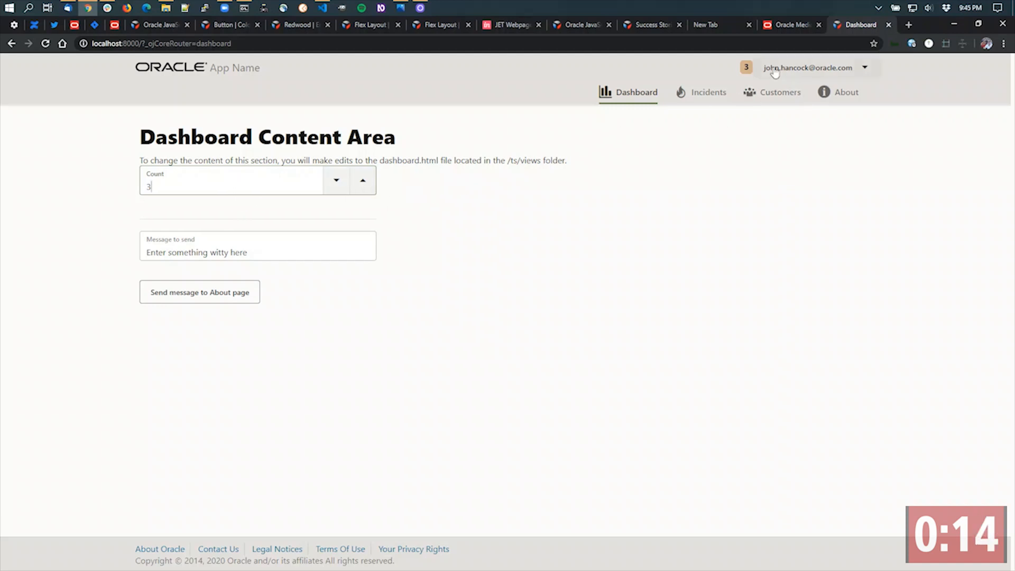
mouse_move(634, 133)
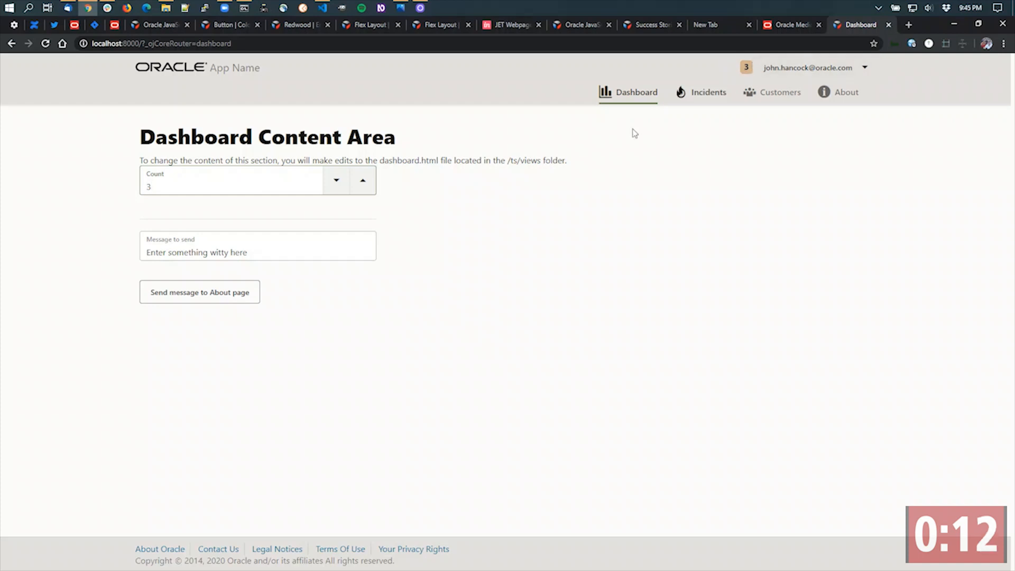
click(361, 180)
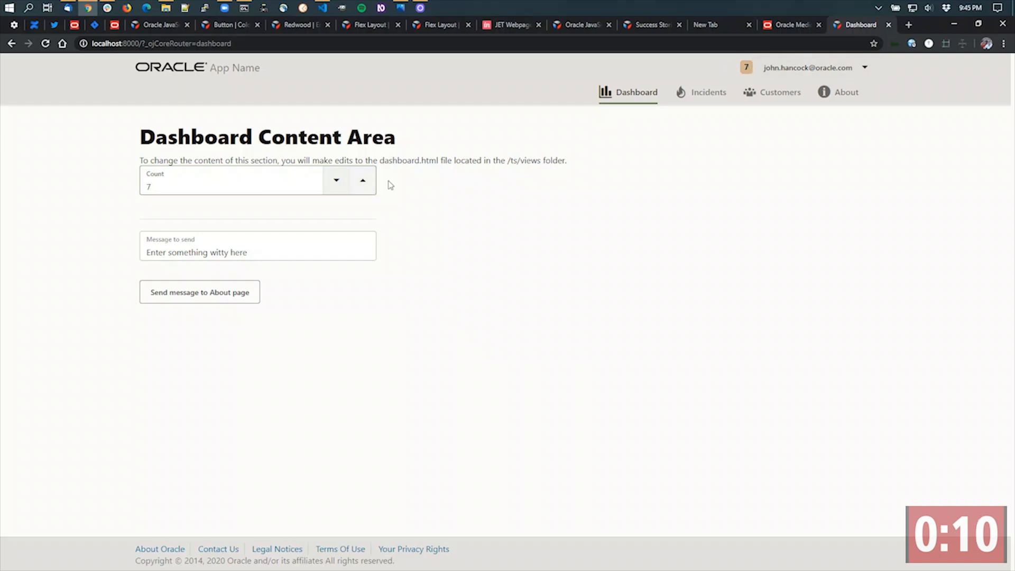
click(336, 186)
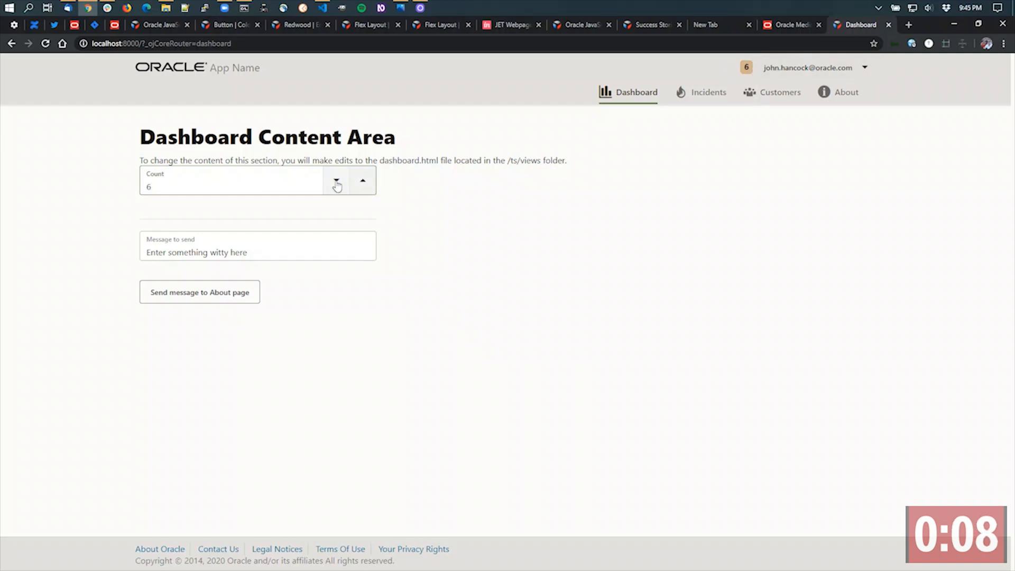
click(336, 180)
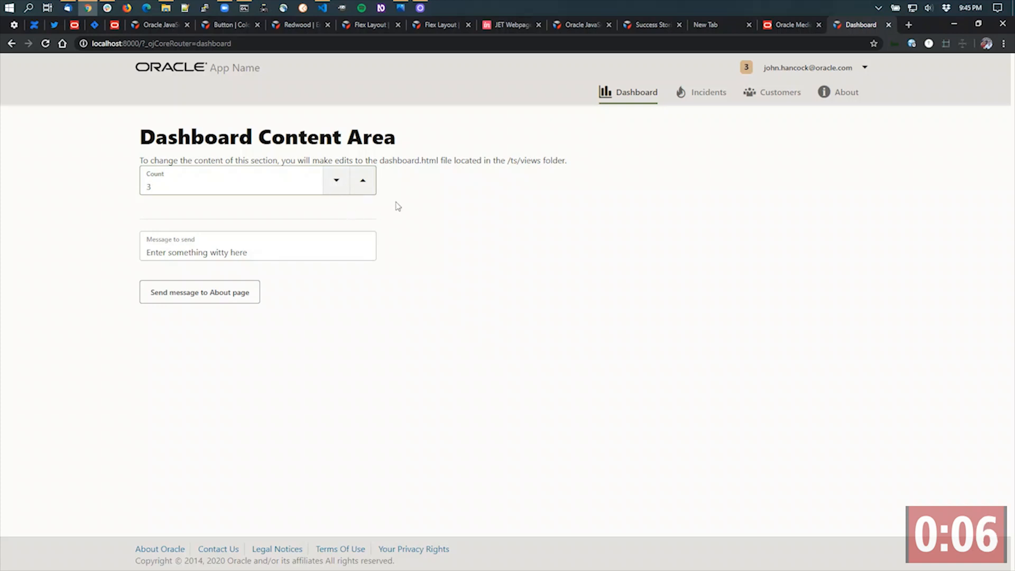